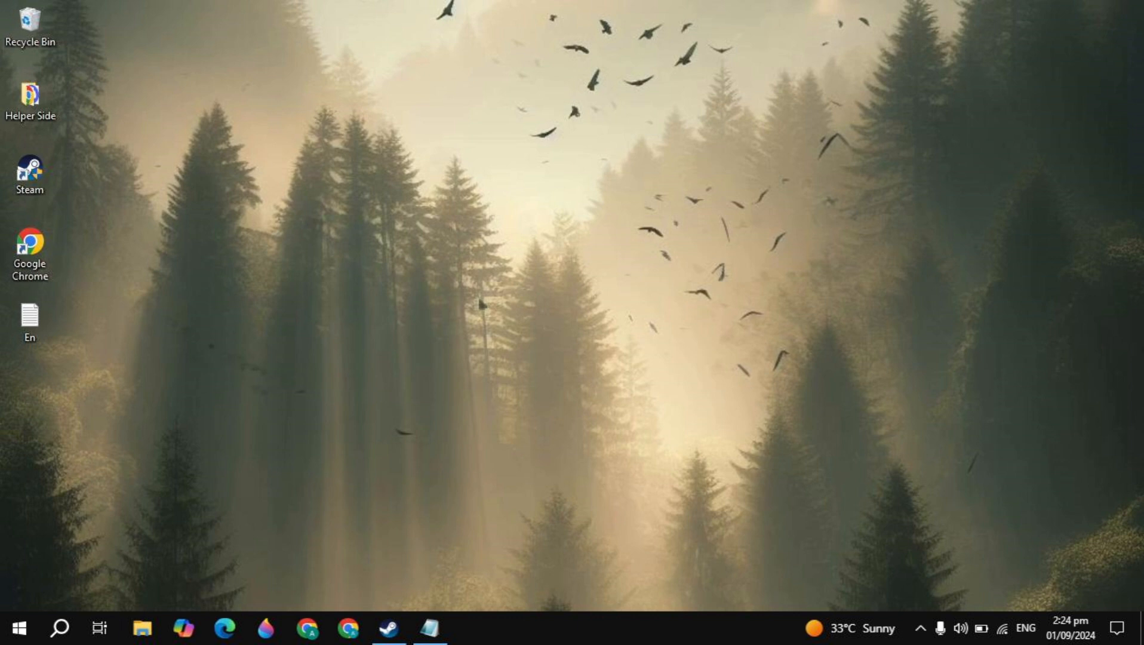
Launch dxdiag from the Run box and read the DirectX 12 version line.
text(dx)
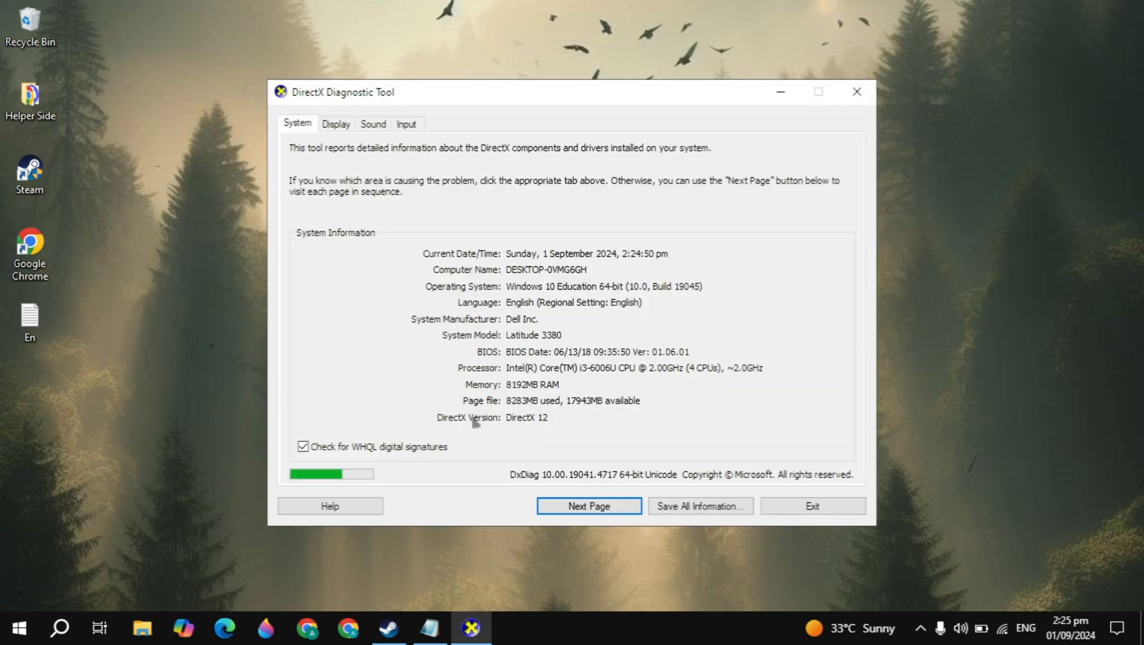
mouse_move(551, 429)
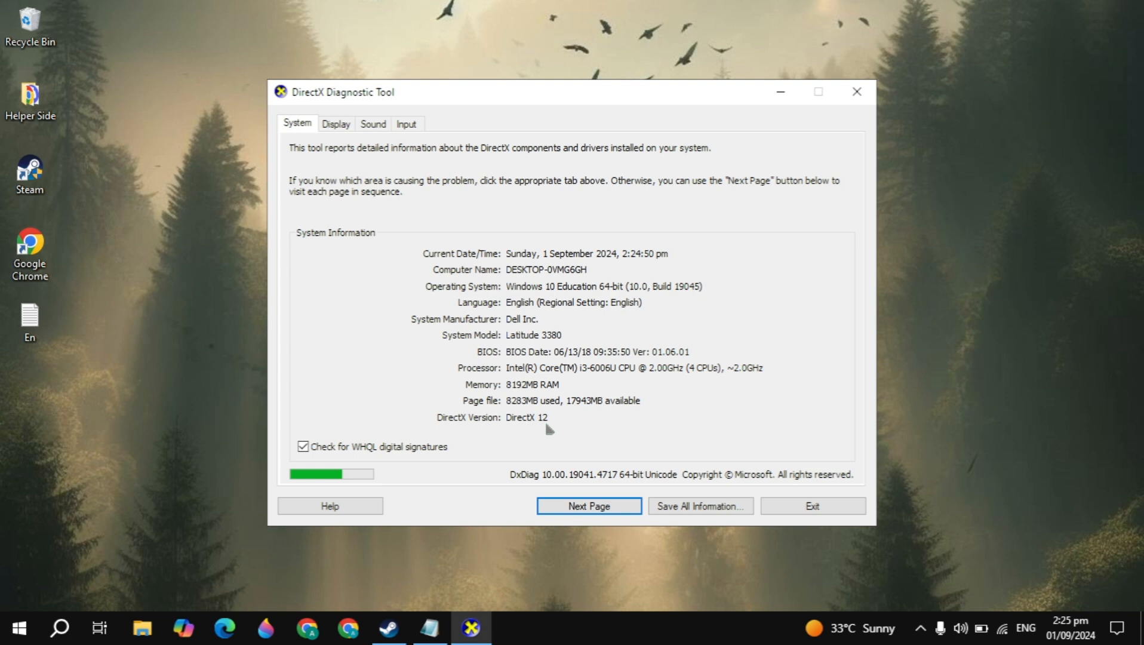
mouse_move(522, 427)
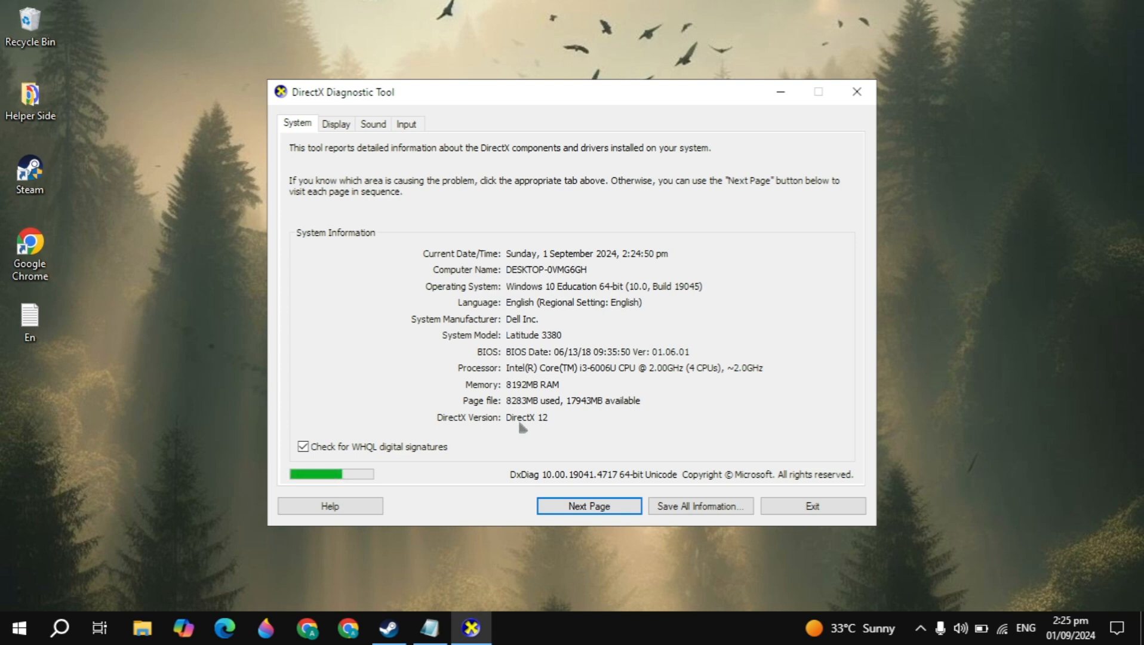
mouse_move(603, 435)
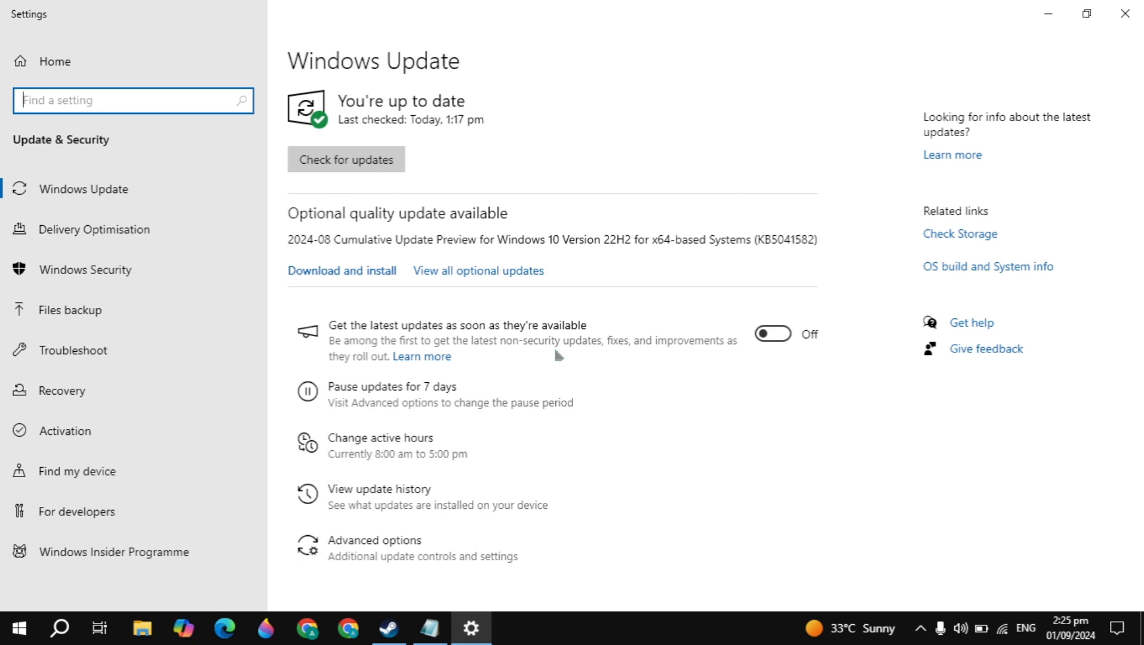
Check for new Windows updates and confirm the system is up to date.
click(347, 159)
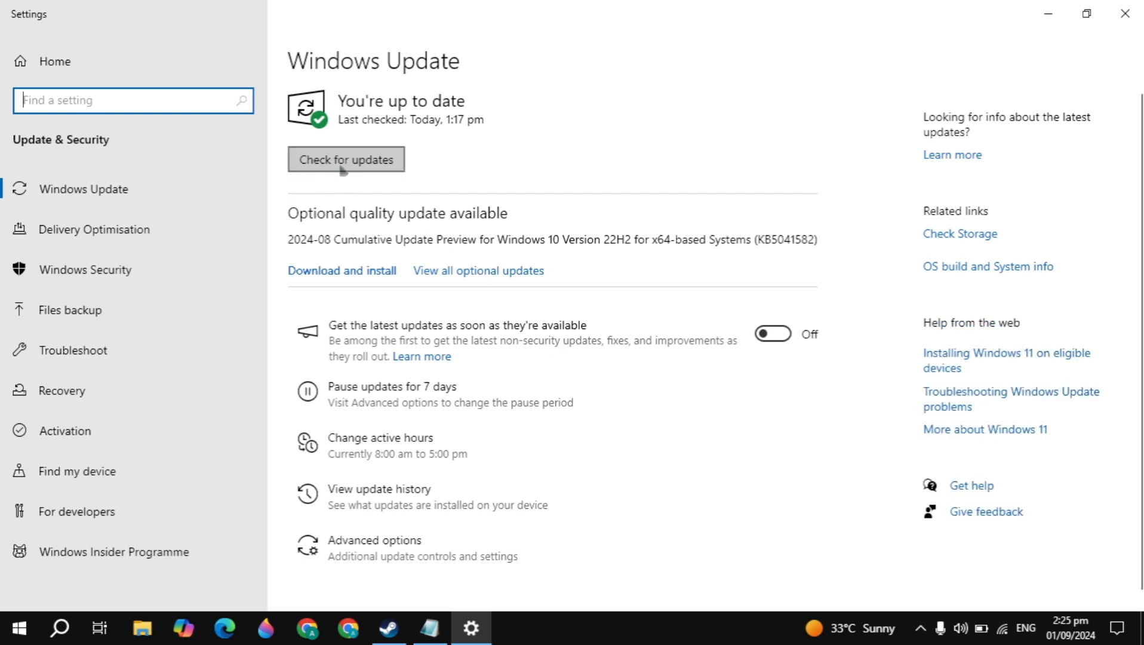
click(346, 159)
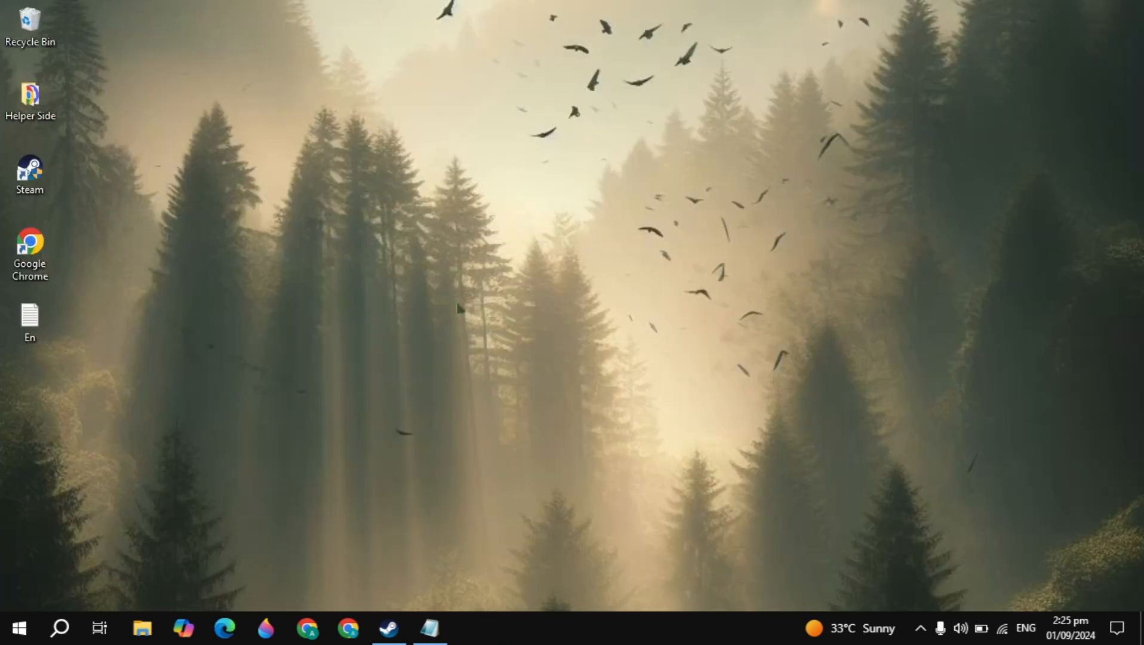
mouse_move(400, 286)
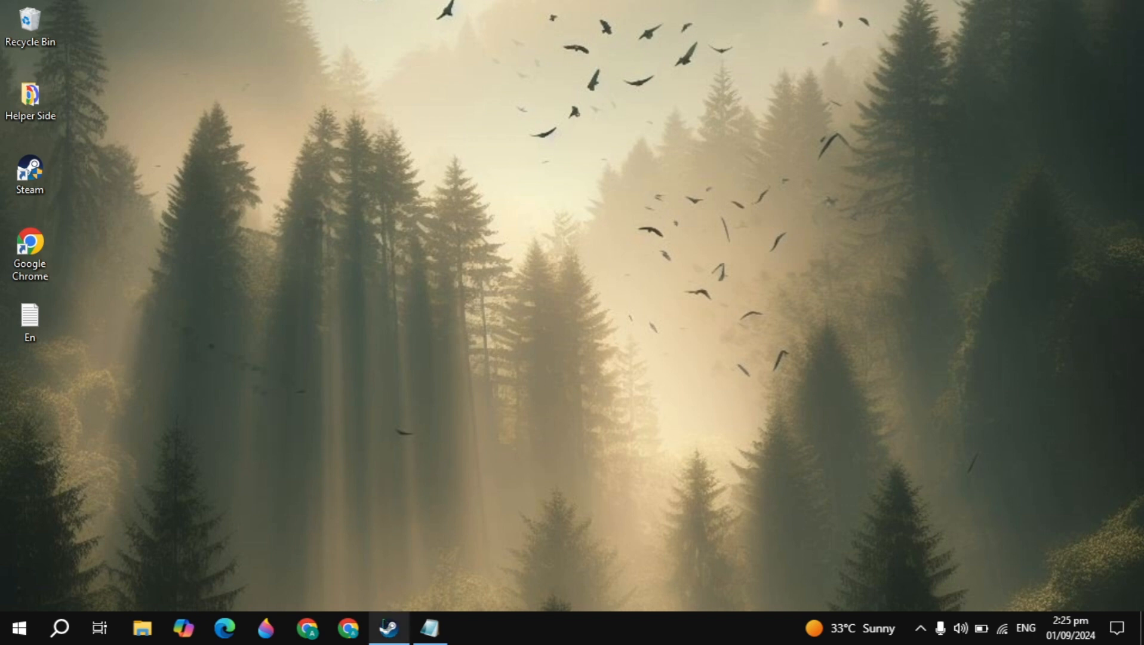
Give The First Descendant the -dx11 launch option in its Steam properties.
click(389, 627)
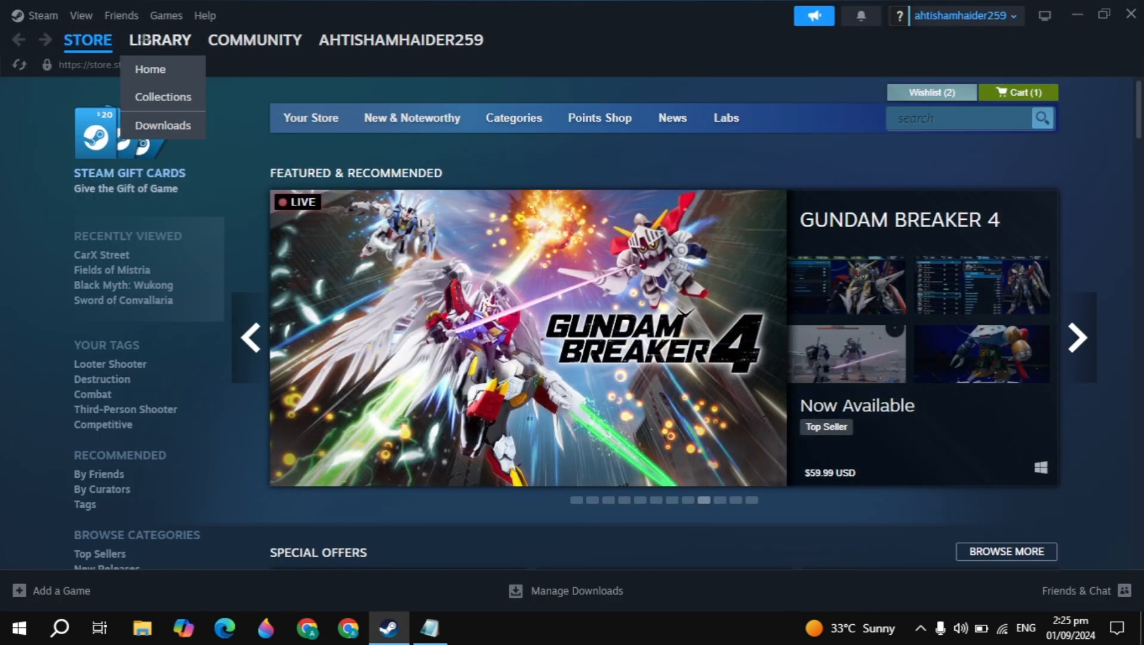
click(159, 40)
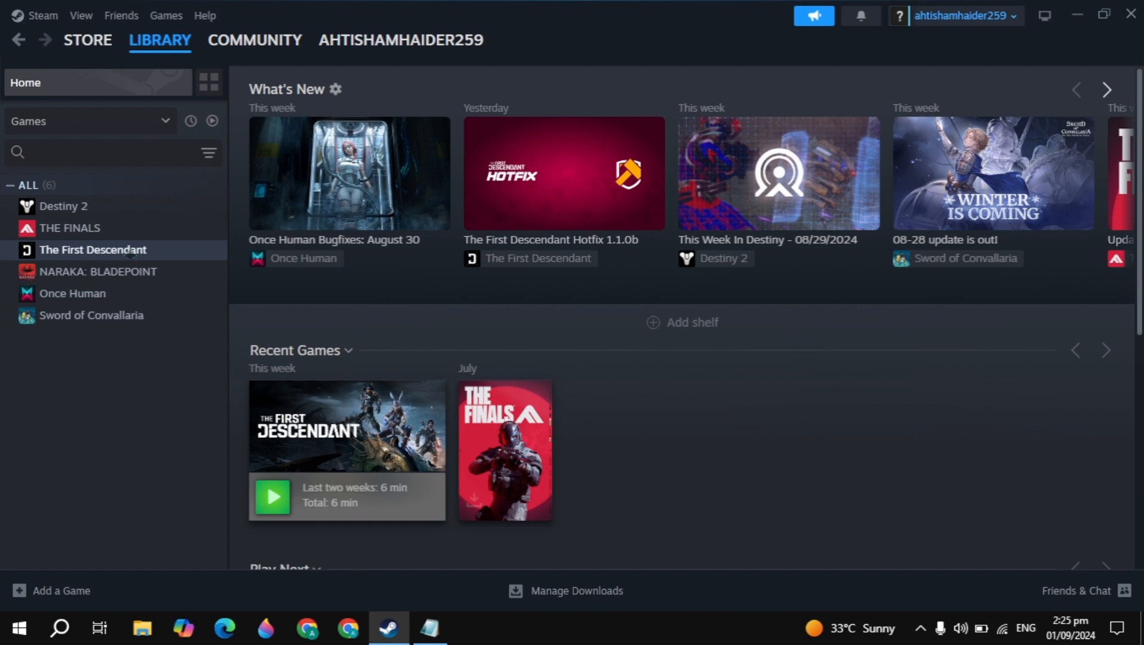
click(93, 248)
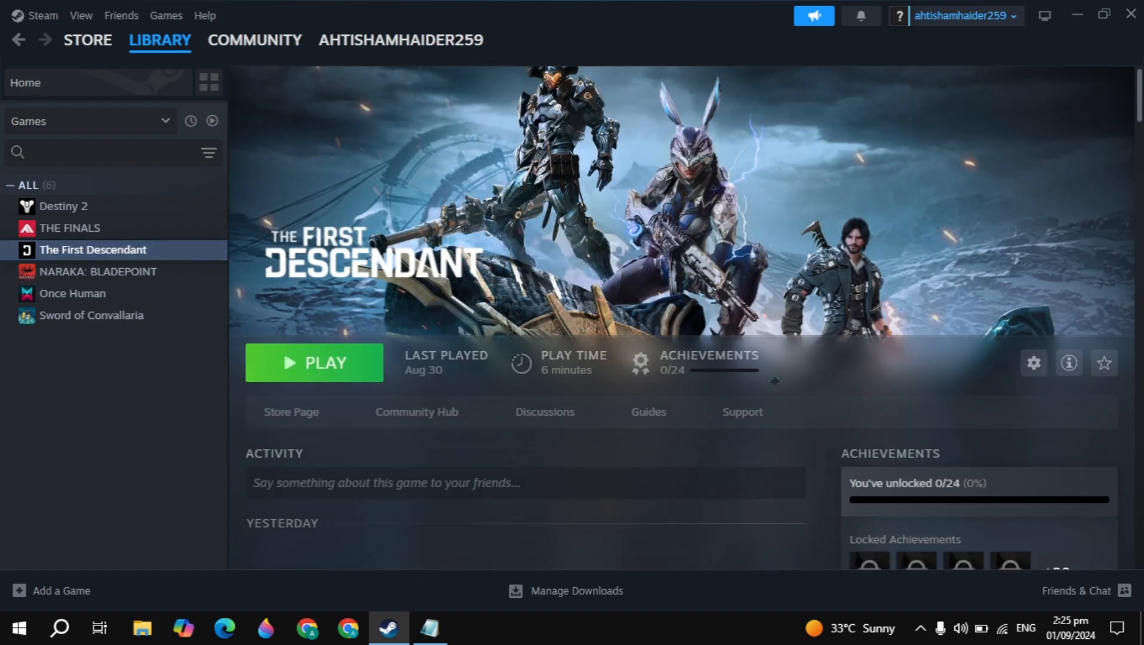
click(1033, 363)
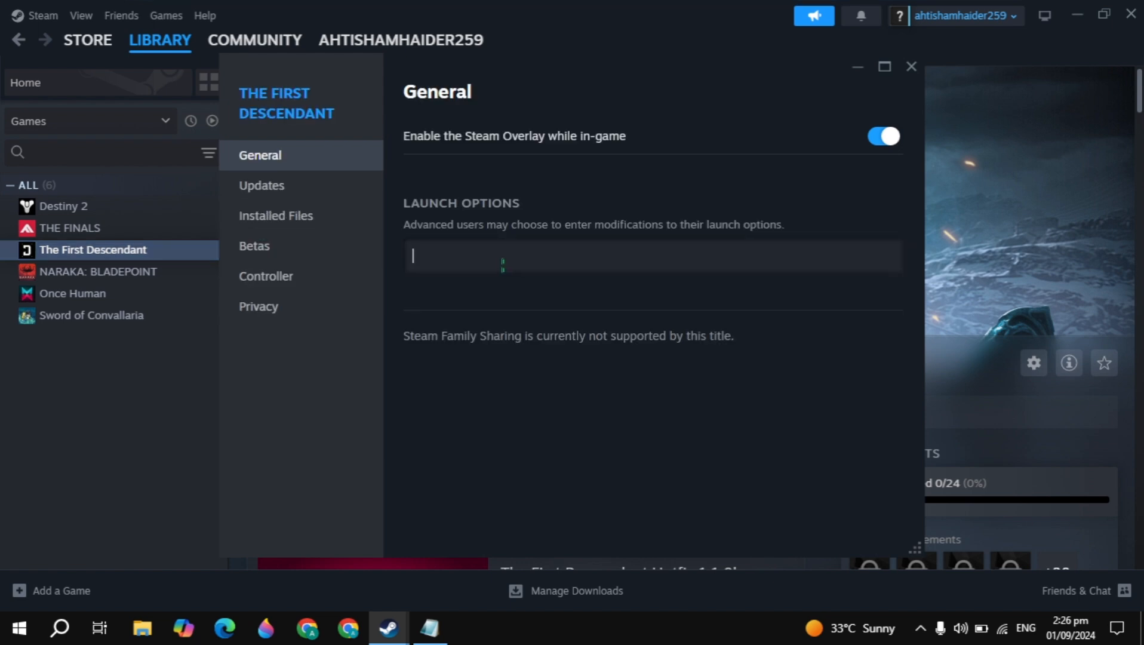
text(-)
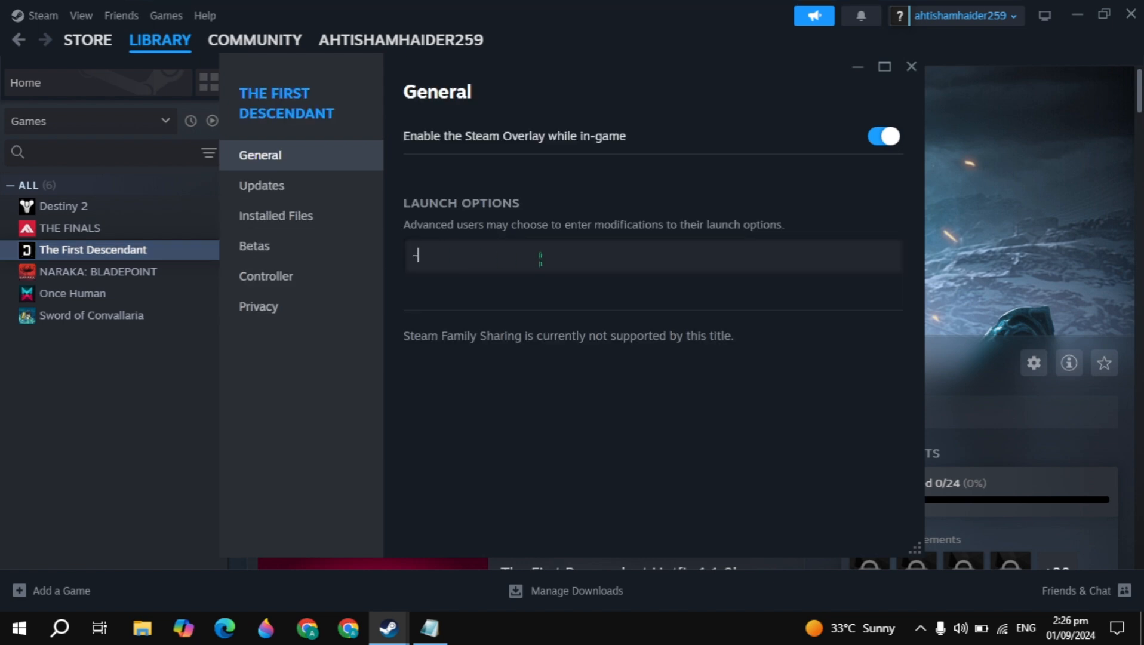
text(dx11)
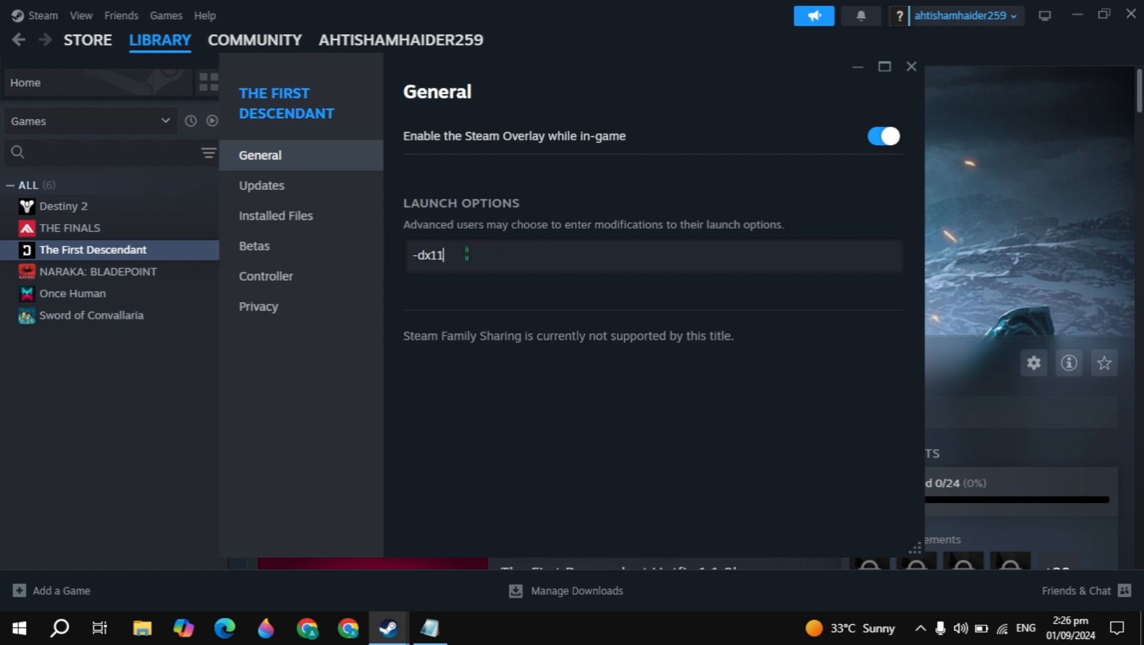
click(910, 66)
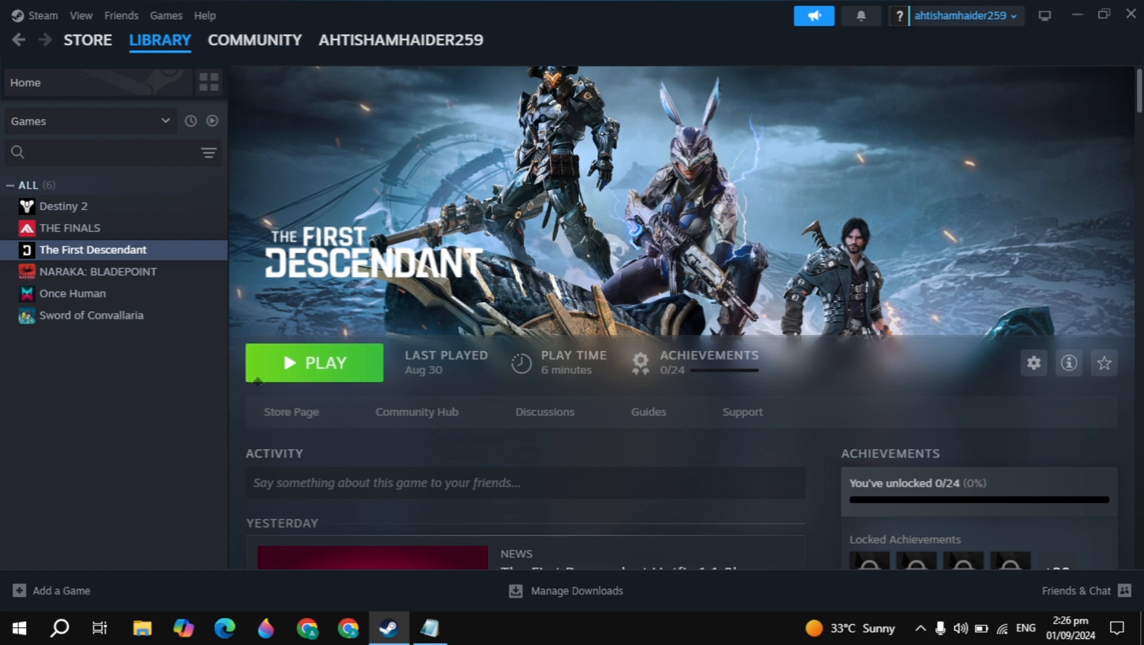
Reopen the game's properties and clear the -dx11 launch option again.
click(1034, 363)
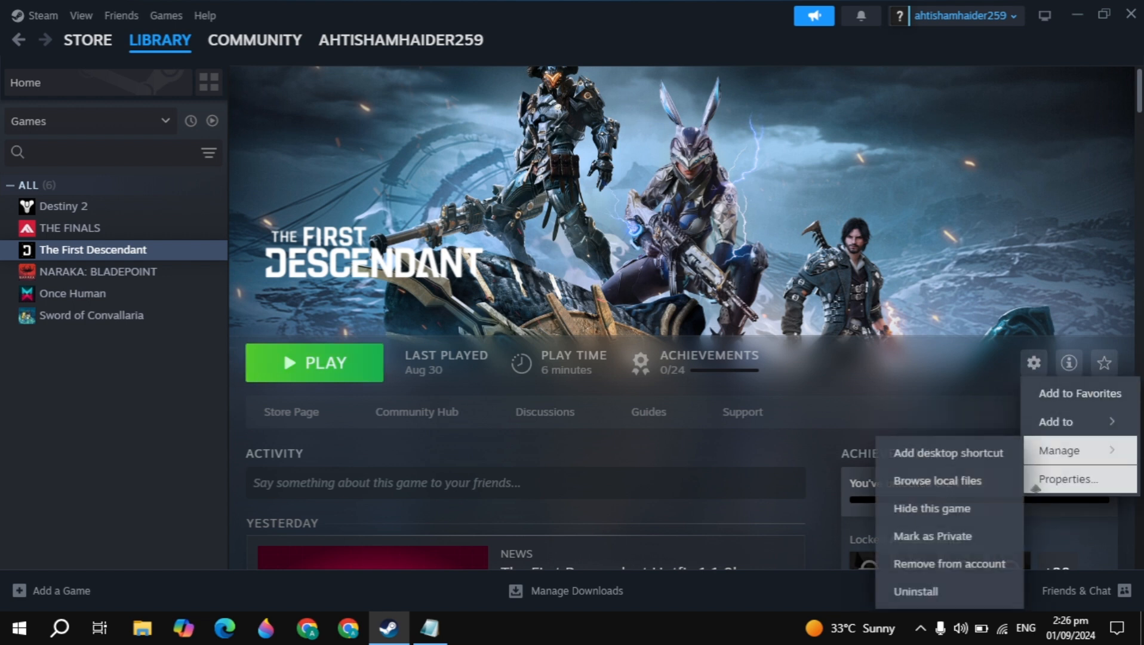
click(1067, 479)
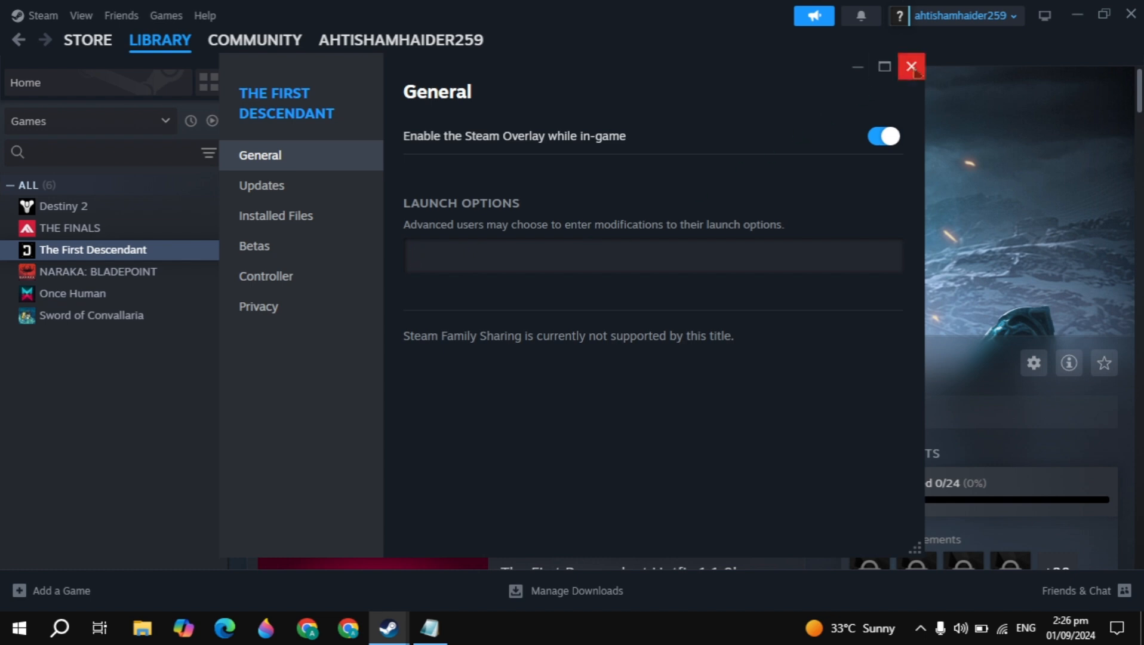
click(911, 65)
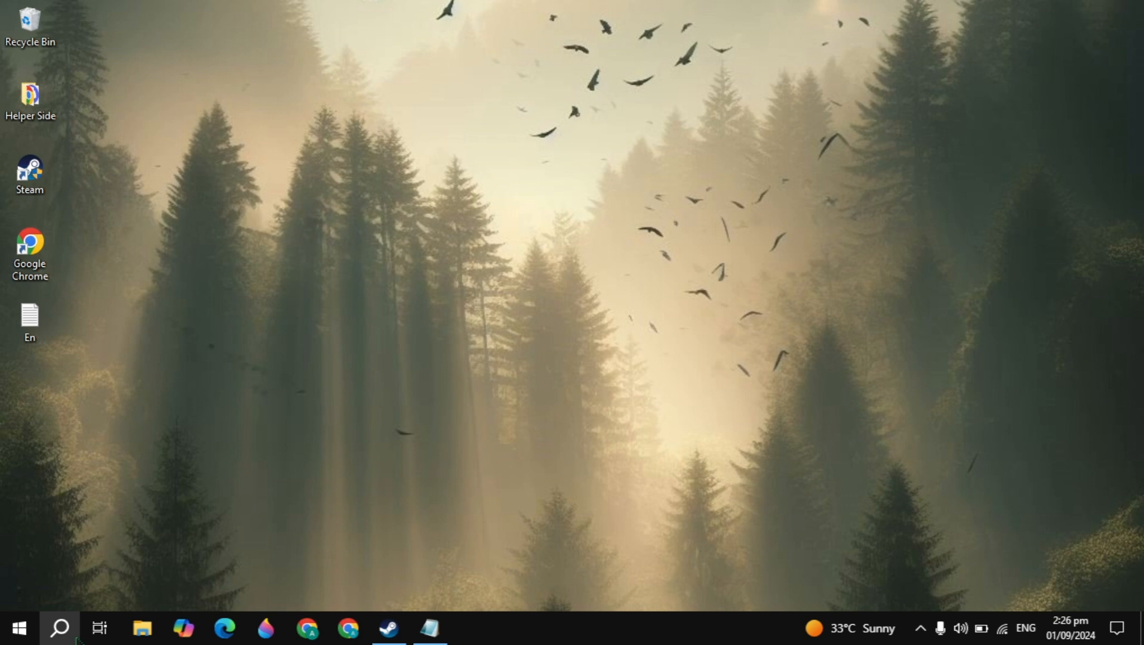
Launch Device Manager from search and expand the Display adapters category.
text(device)
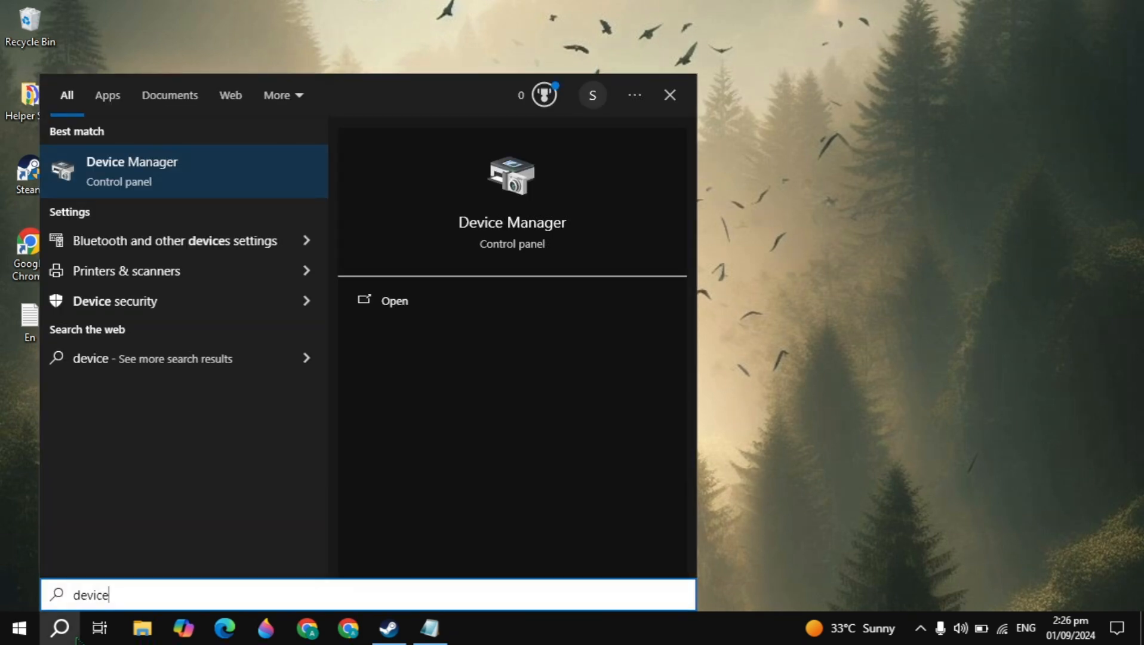
click(133, 172)
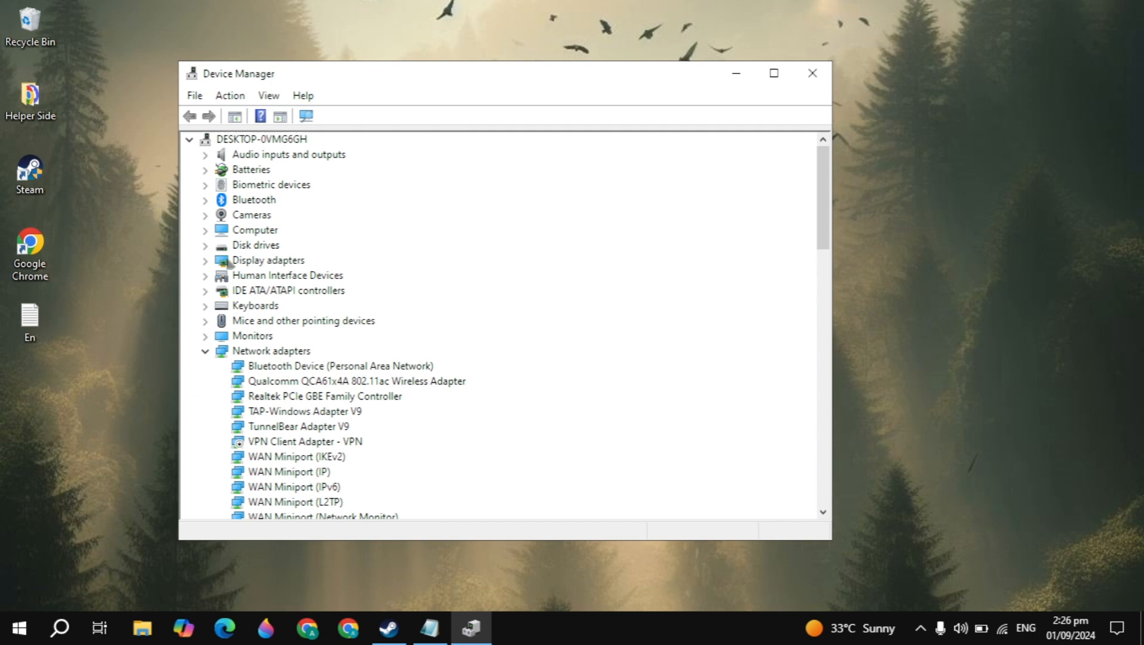
click(267, 261)
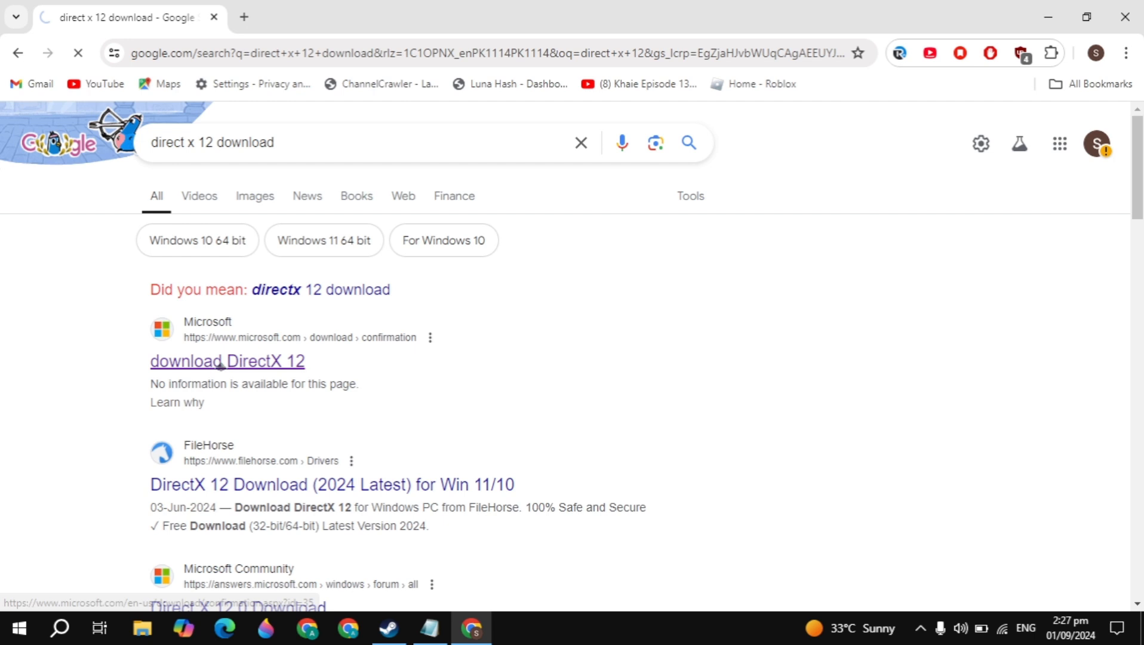
Download the DirectX 12 web setup from Microsoft's page, accepting the unverified file.
click(227, 361)
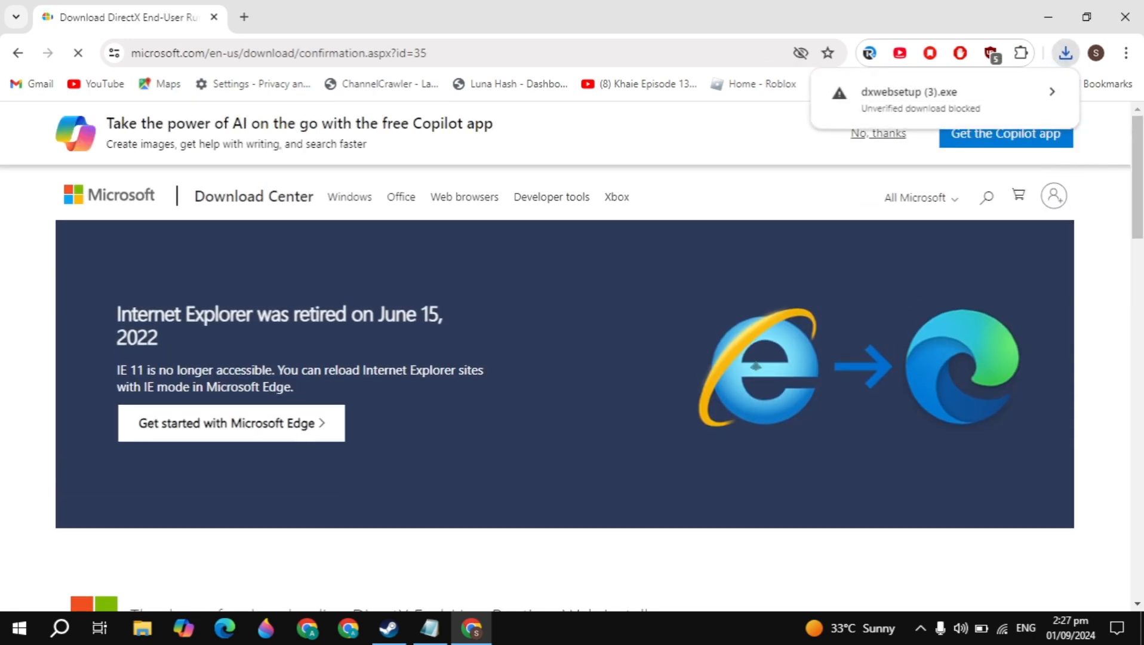
click(1051, 91)
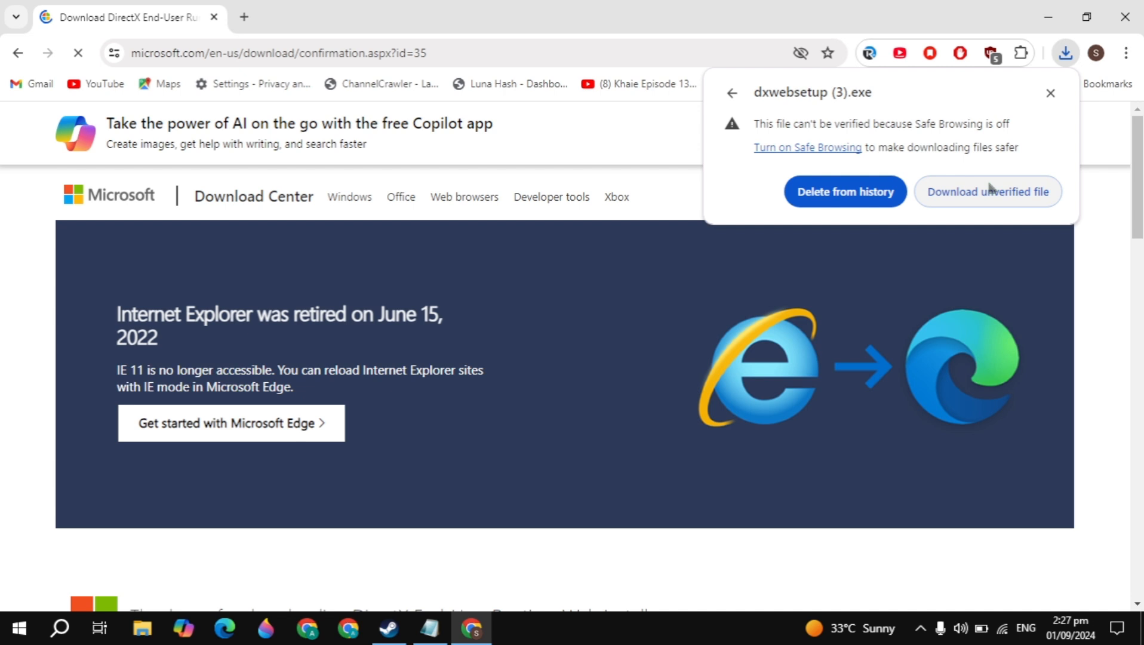
click(1064, 53)
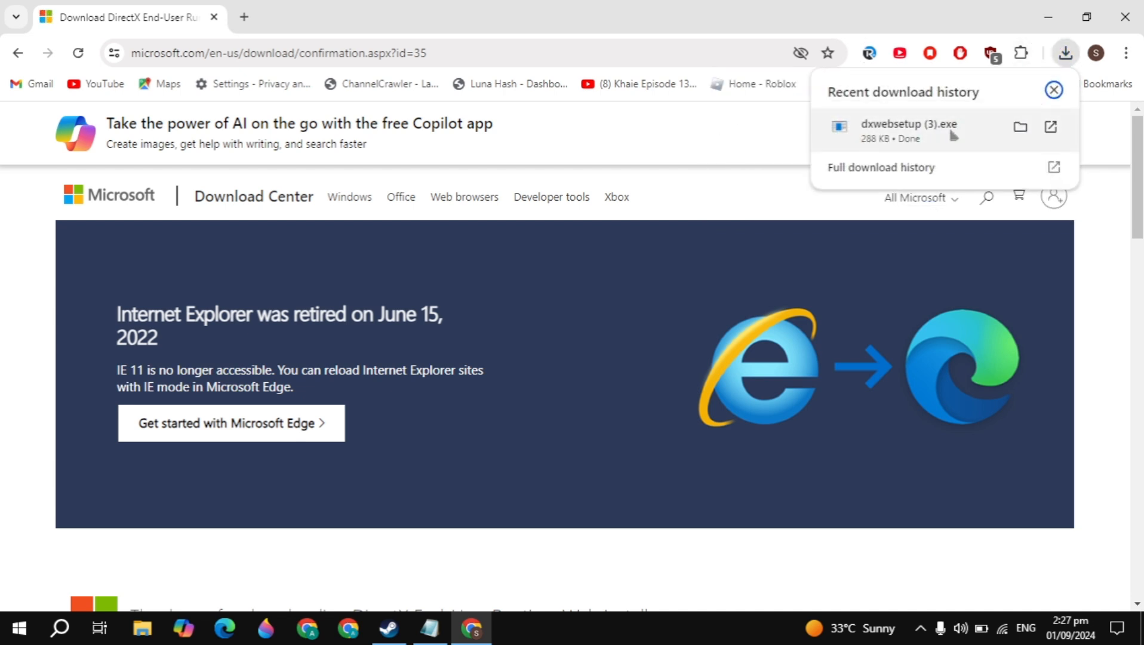
mouse_move(930, 142)
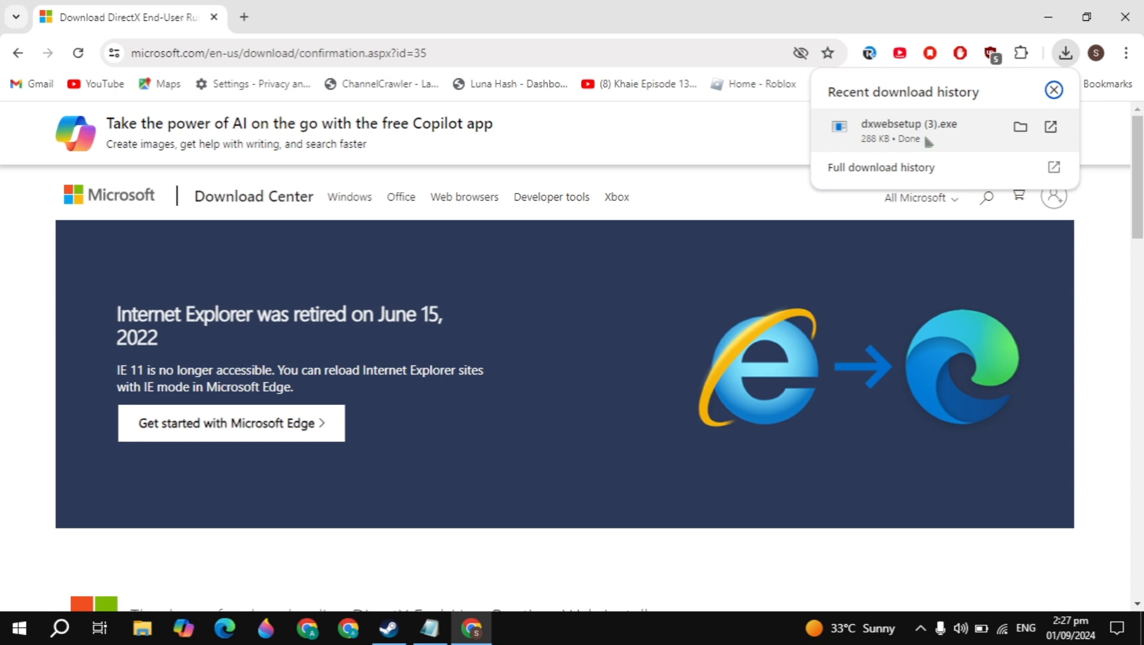
mouse_move(913, 142)
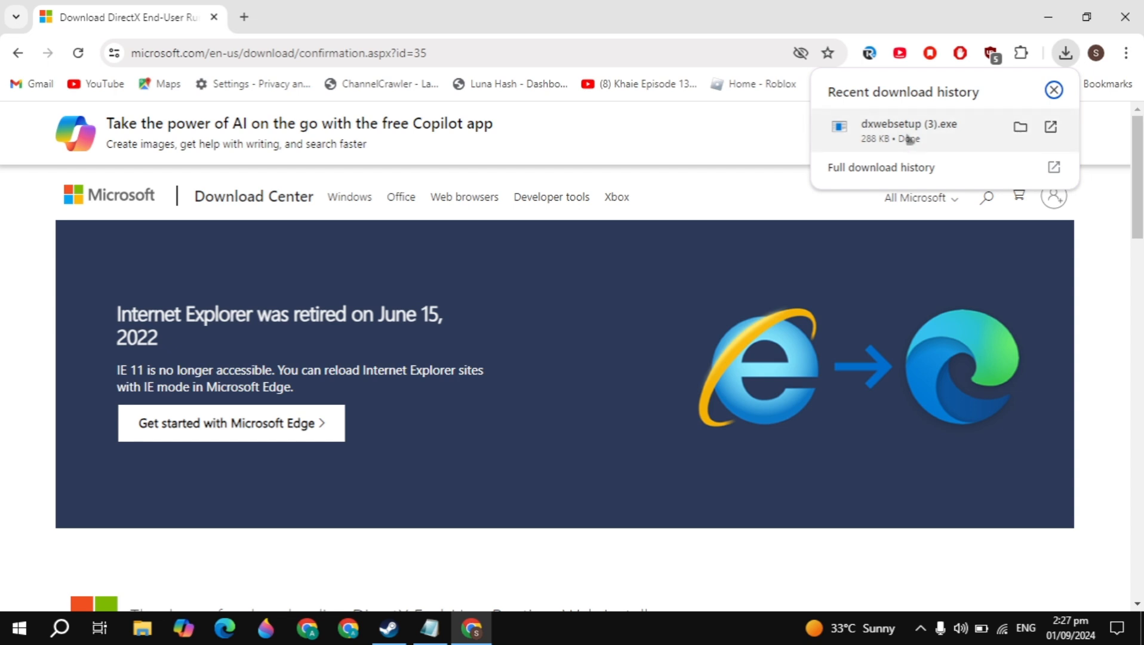